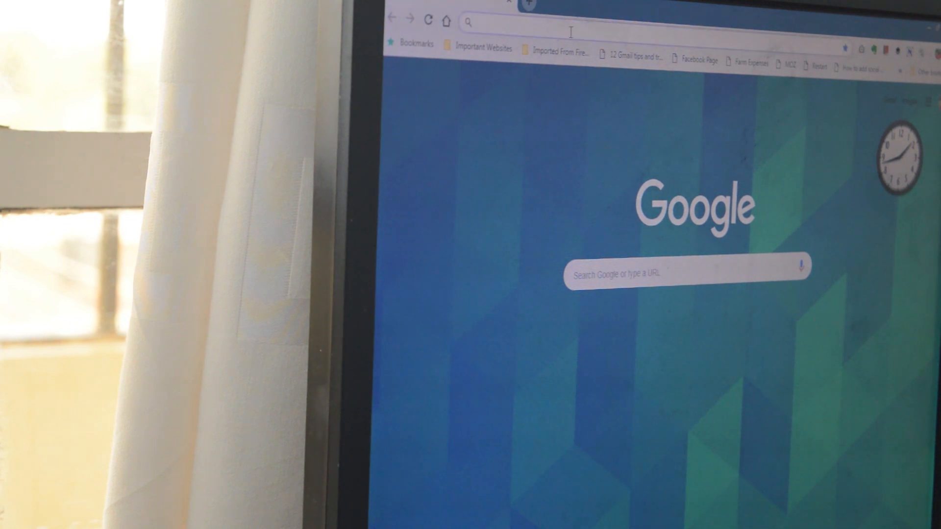
- Load facebook.com and scroll down through the News Feed
text(facebook.com)
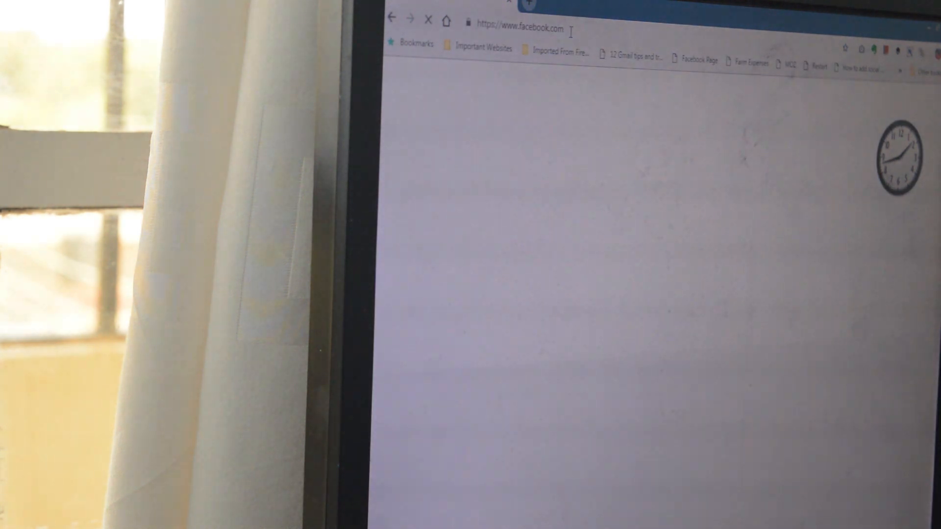
key(Enter)
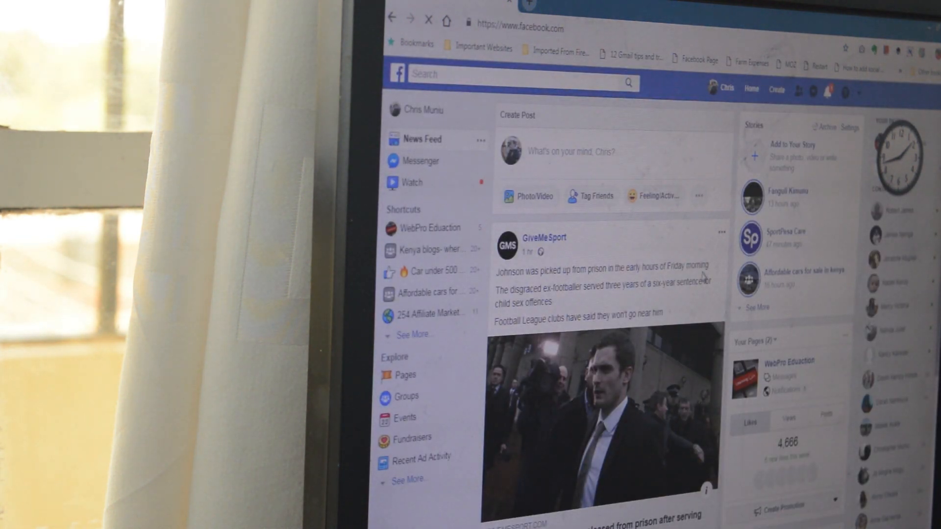
scroll(down, 3)
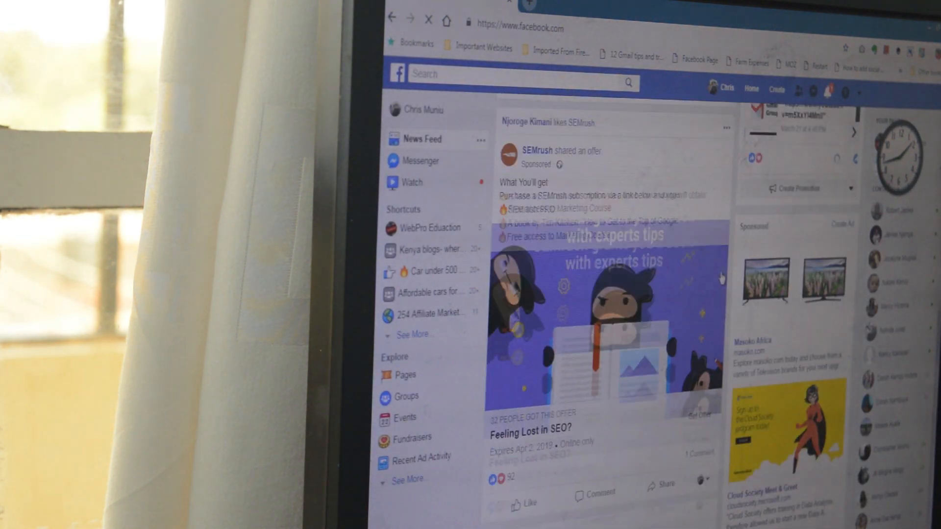
scroll(down, 3)
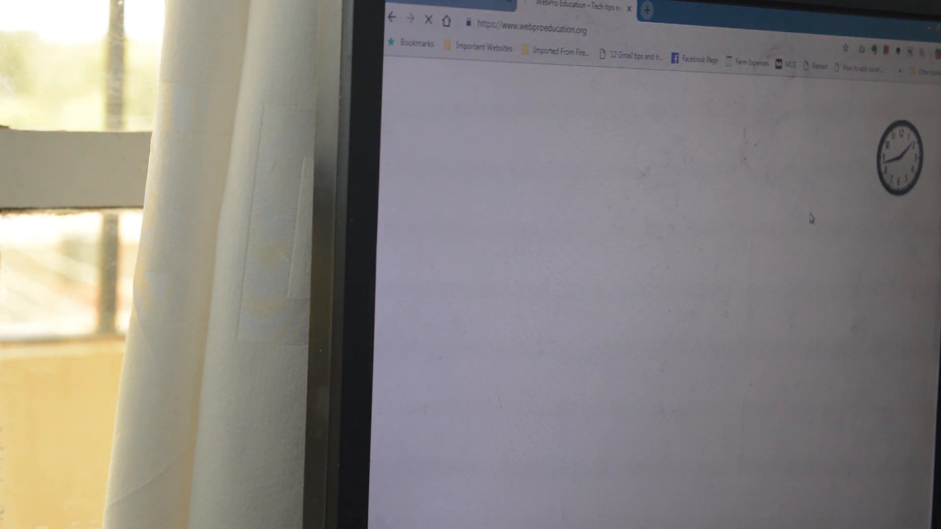
mouse_move(713, 208)
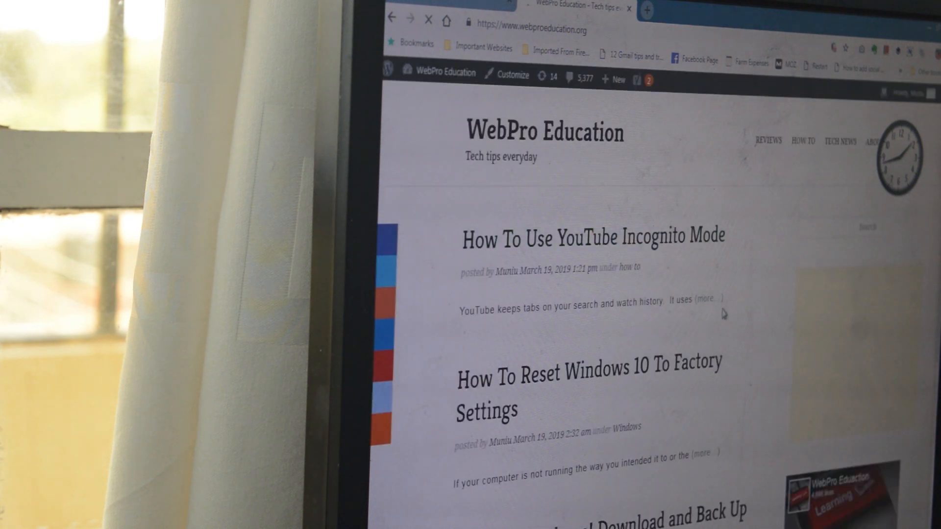
- Scroll down through the WebPro Education article list
scroll(down, 3)
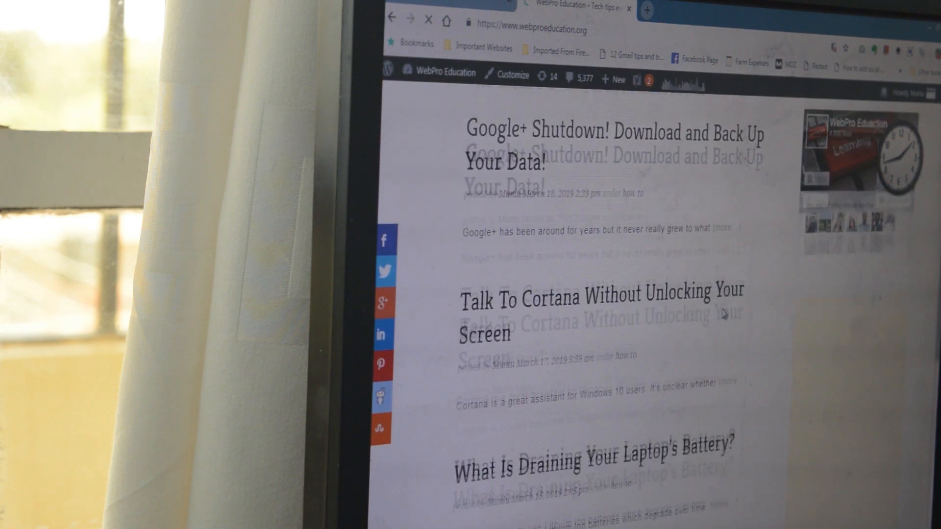
scroll(down, 3)
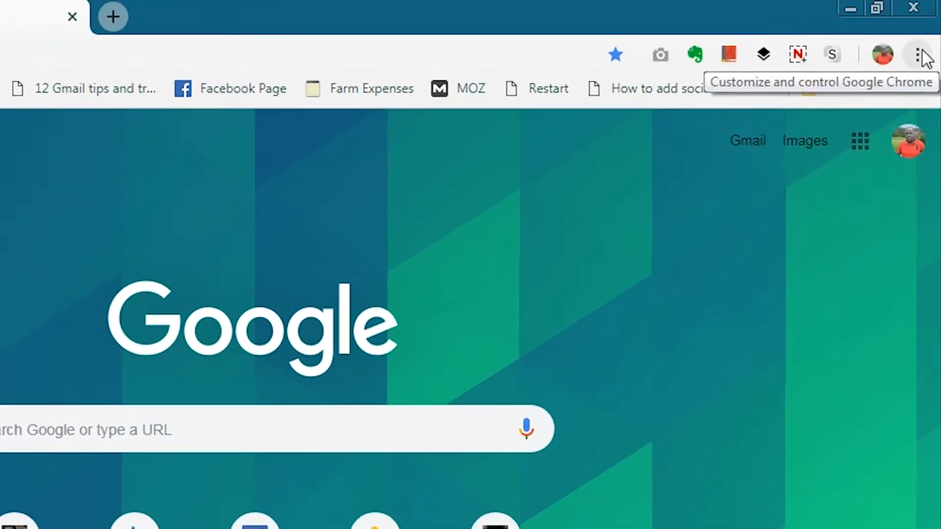
- Open Chrome Settings from the three-dot menu and scroll down to Privacy and security
click(917, 54)
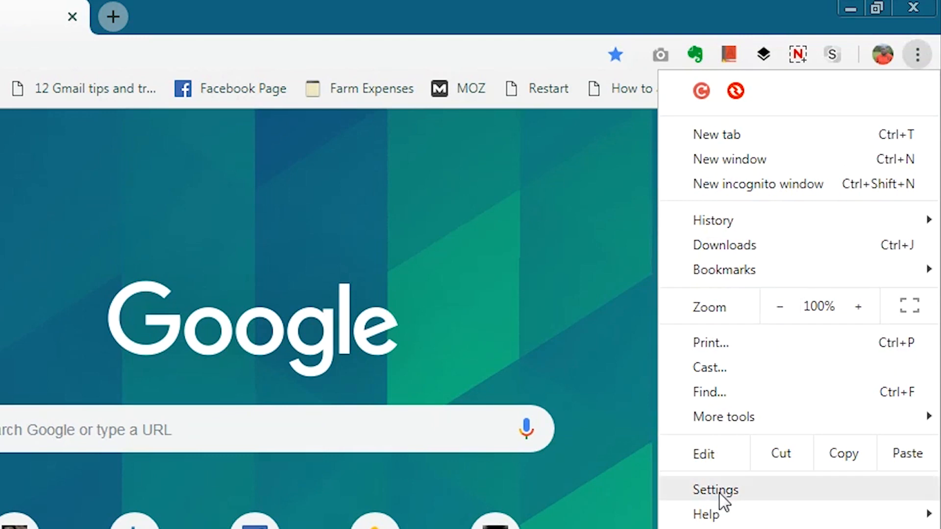
click(715, 490)
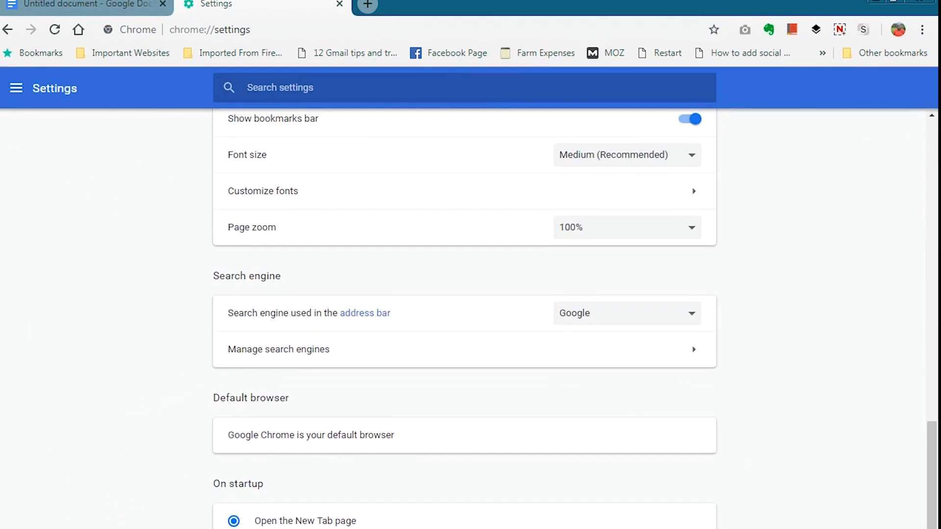
scroll(down, 3)
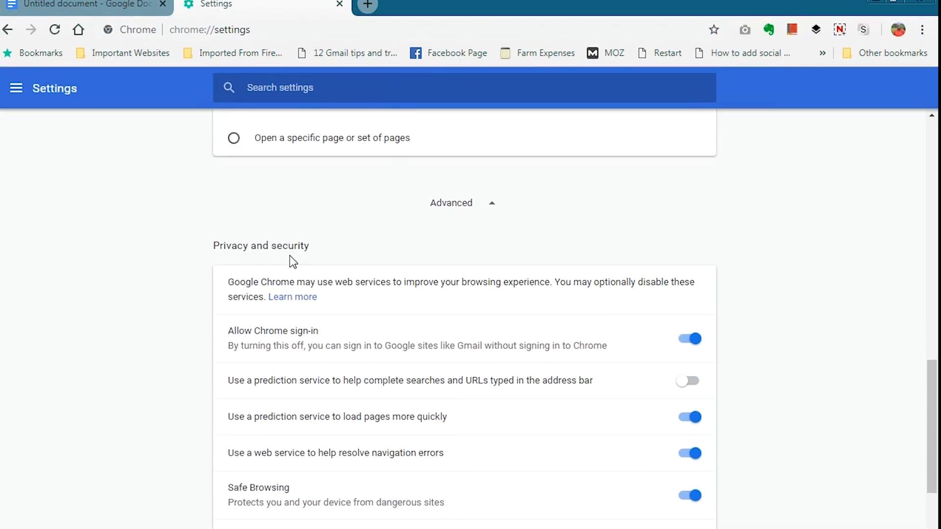
scroll(down, 3)
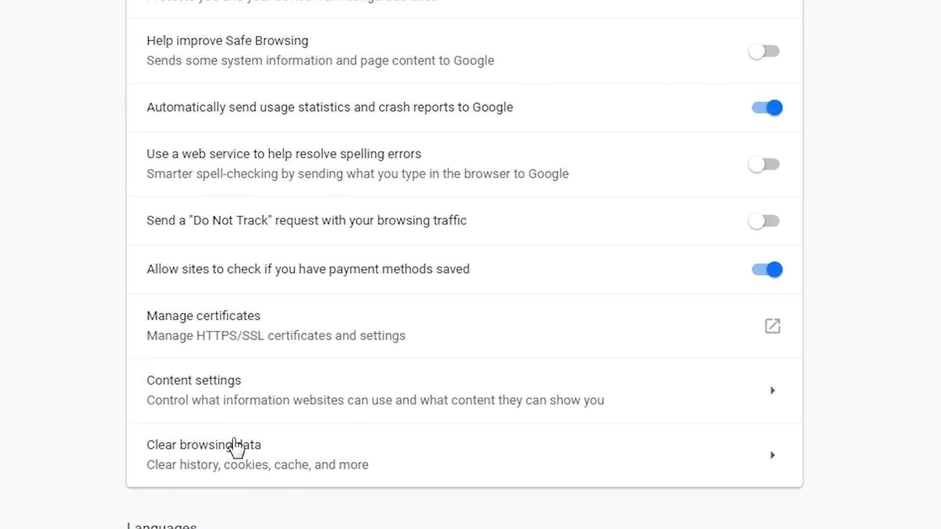
- Open the Clear browsing data dialog from the privacy settings
click(204, 454)
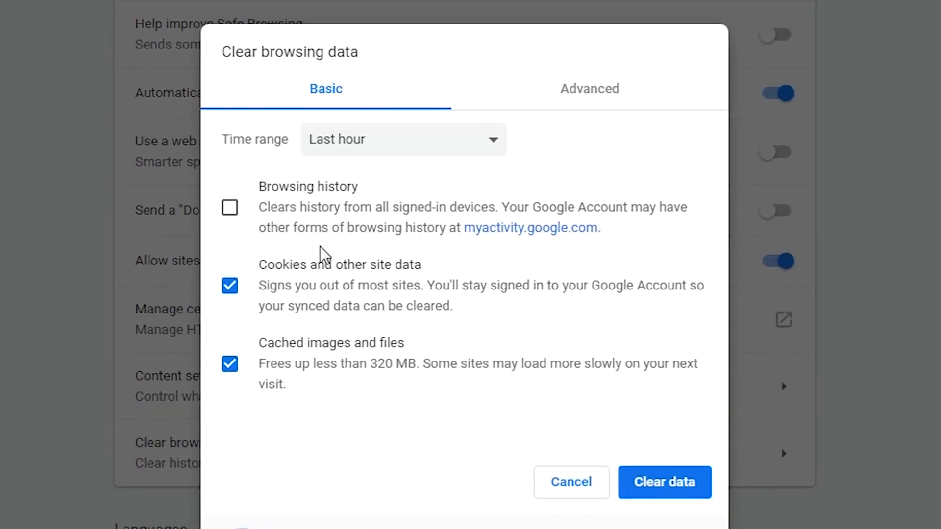
mouse_move(399, 276)
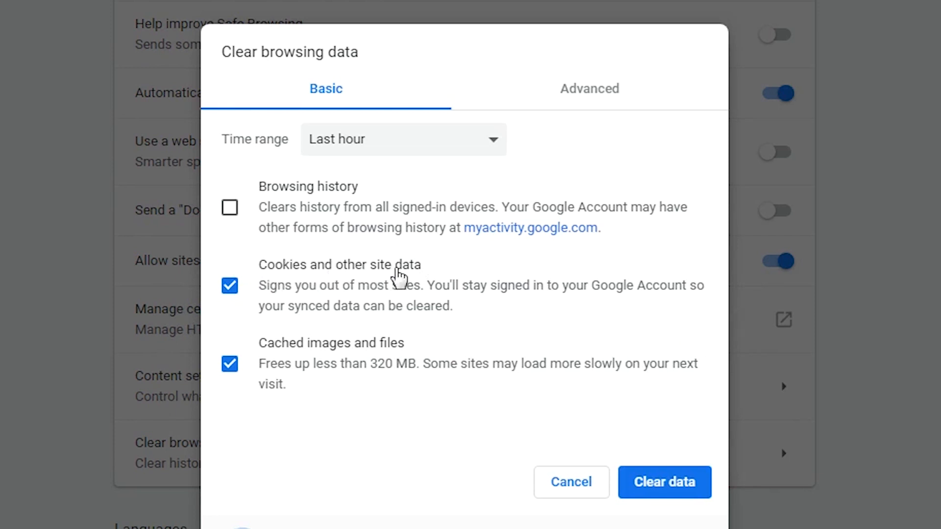
mouse_move(270, 358)
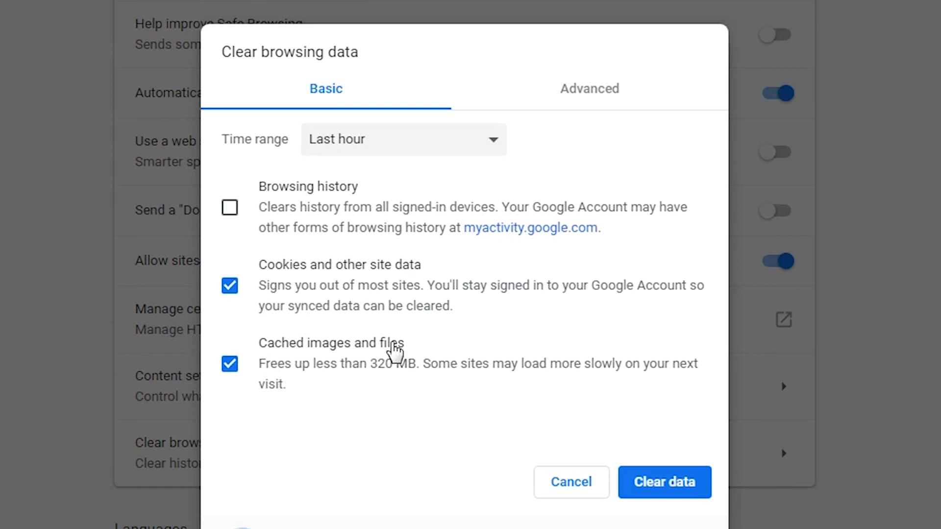
mouse_move(312, 191)
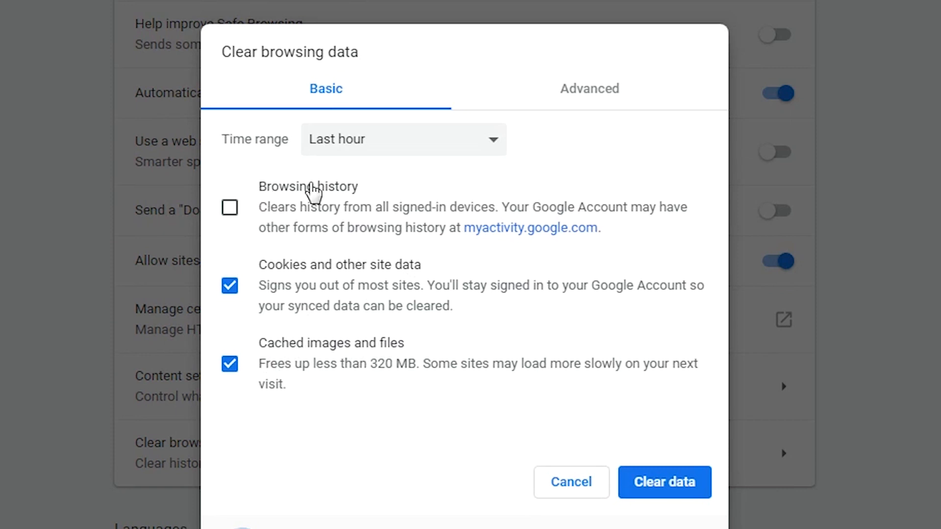
mouse_move(347, 248)
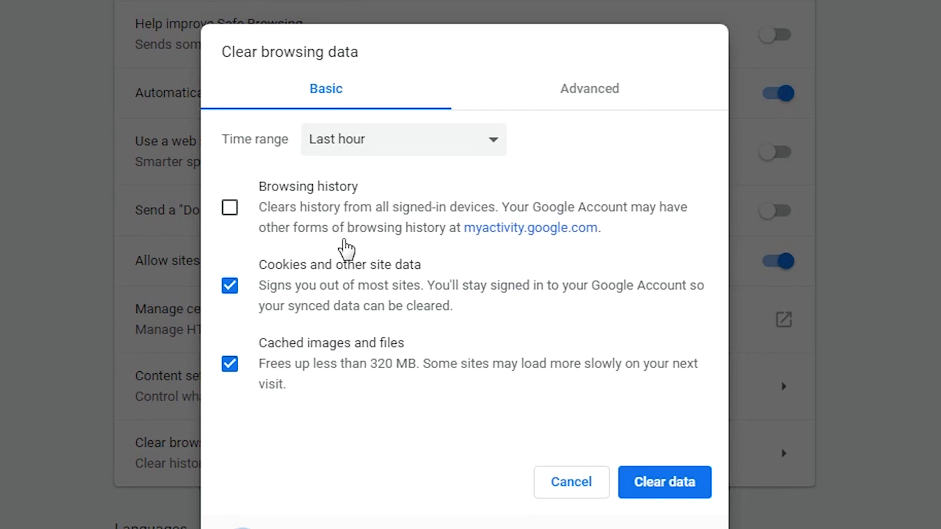
mouse_move(297, 381)
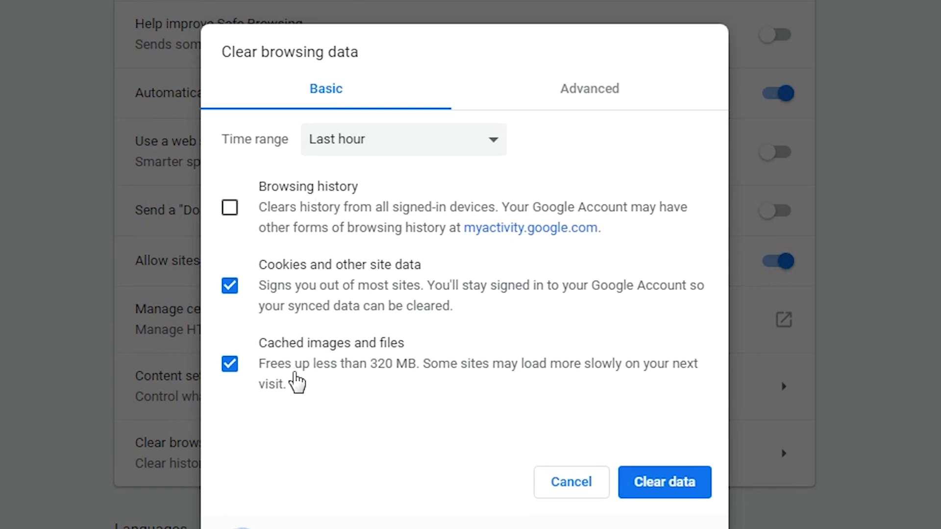
mouse_move(334, 381)
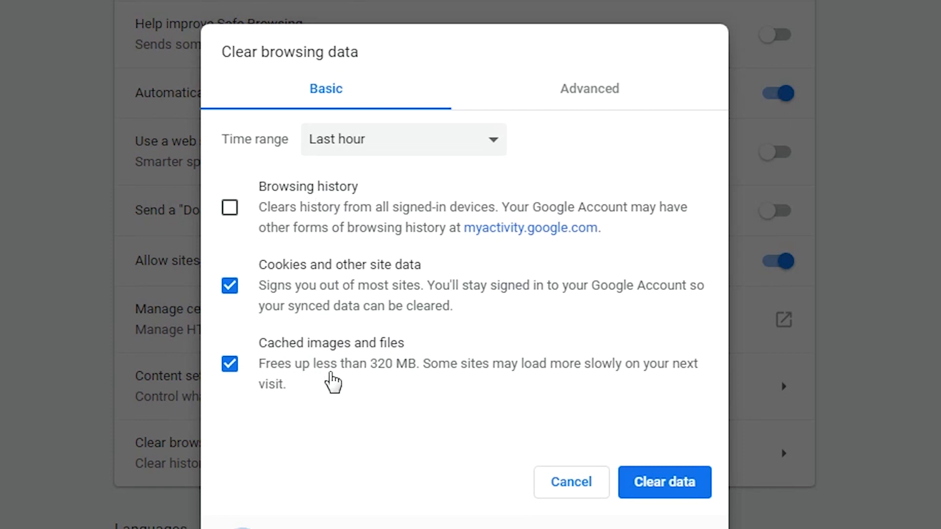
mouse_move(368, 380)
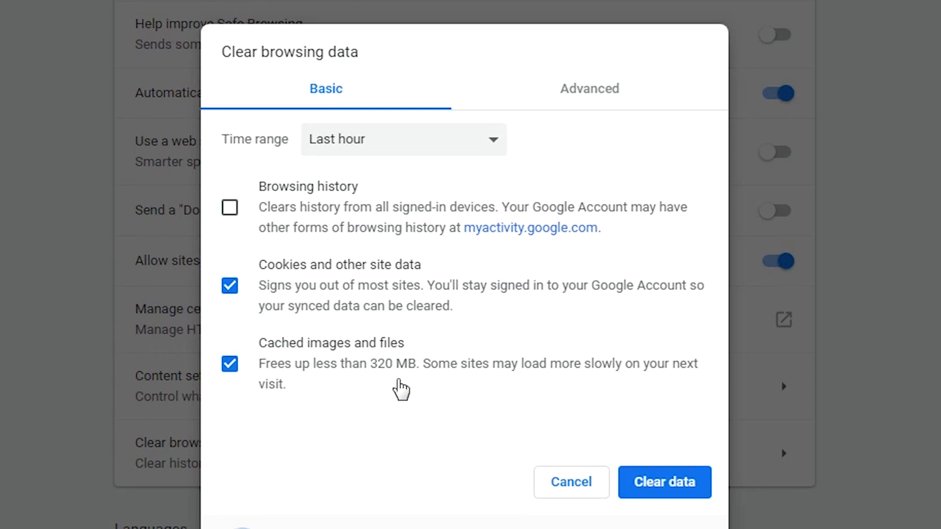
mouse_move(383, 291)
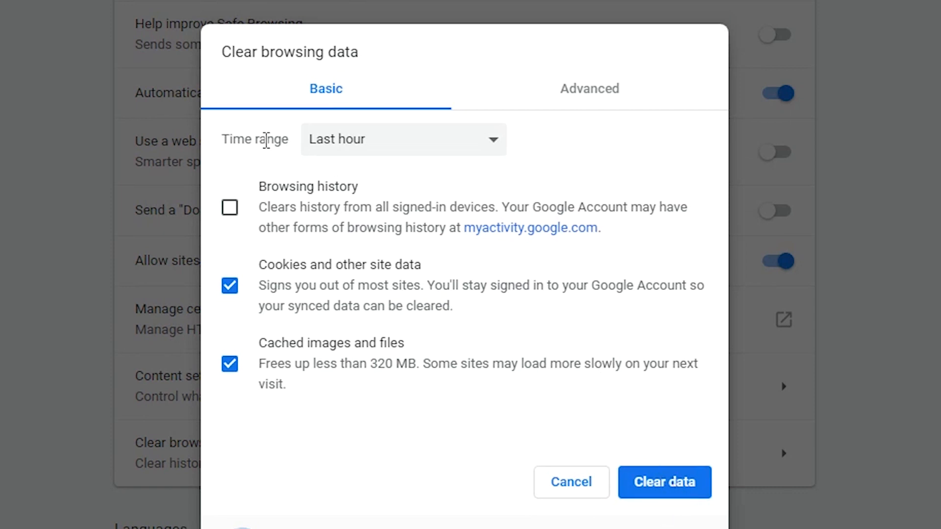
- Choose Last 24 hours in the Time range dropdown
click(403, 139)
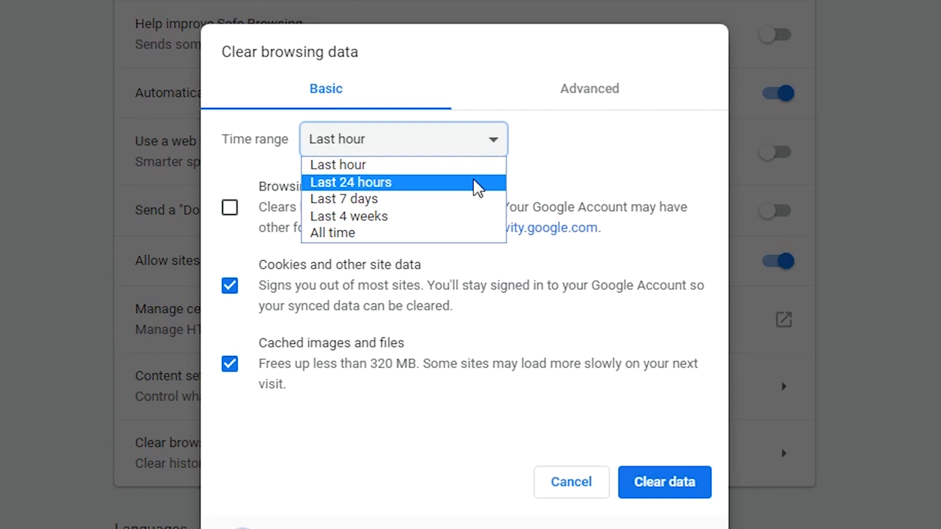
mouse_move(467, 198)
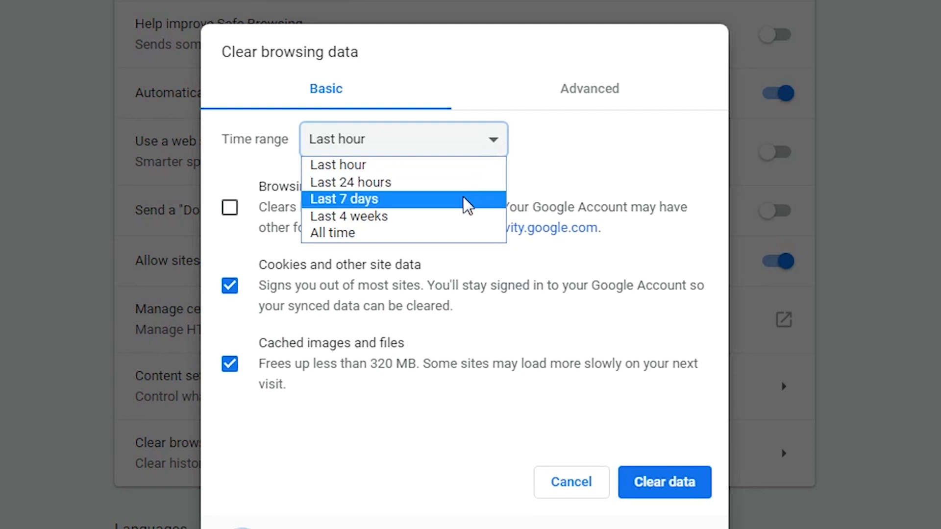
mouse_move(435, 216)
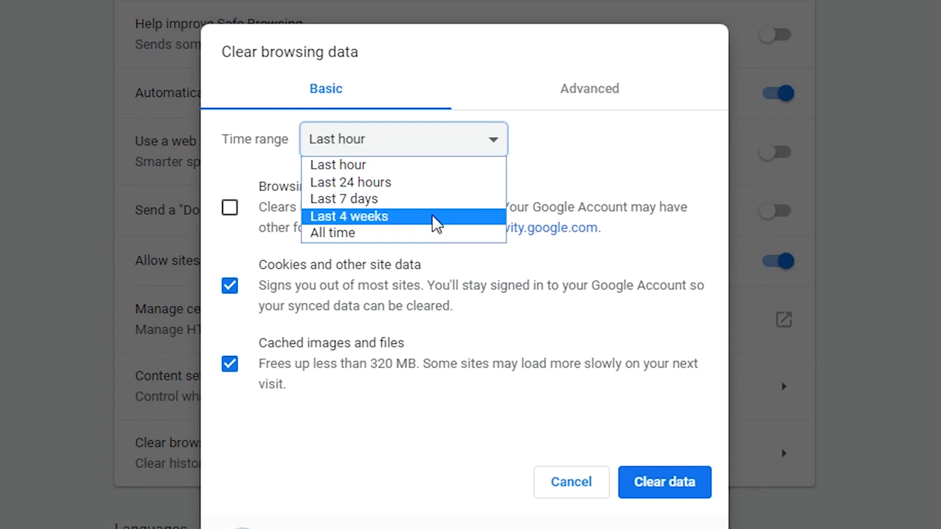
mouse_move(435, 233)
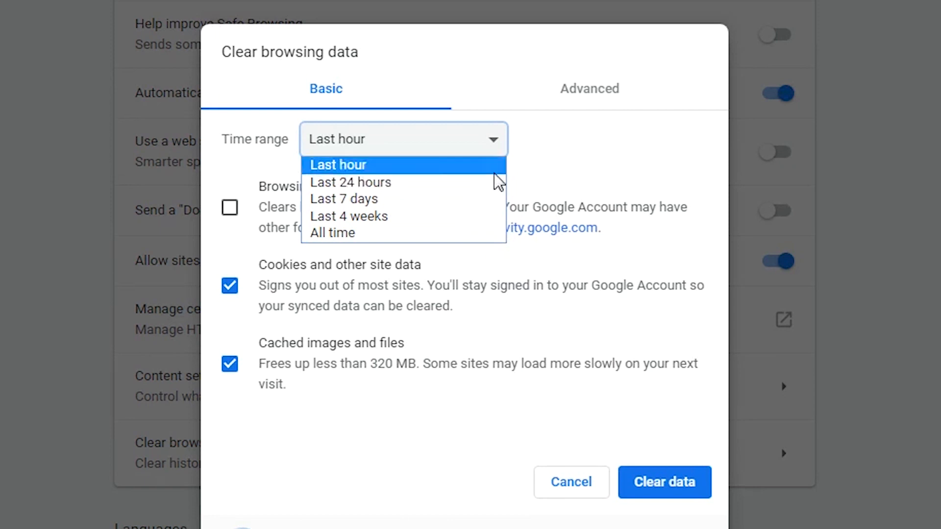
click(350, 182)
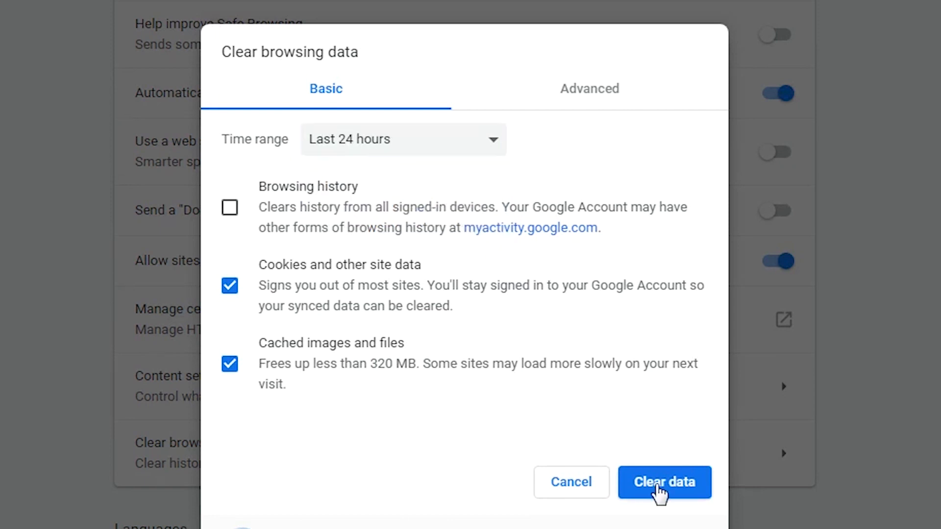
- Clear the selected cookies and cached images with Clear data
click(663, 482)
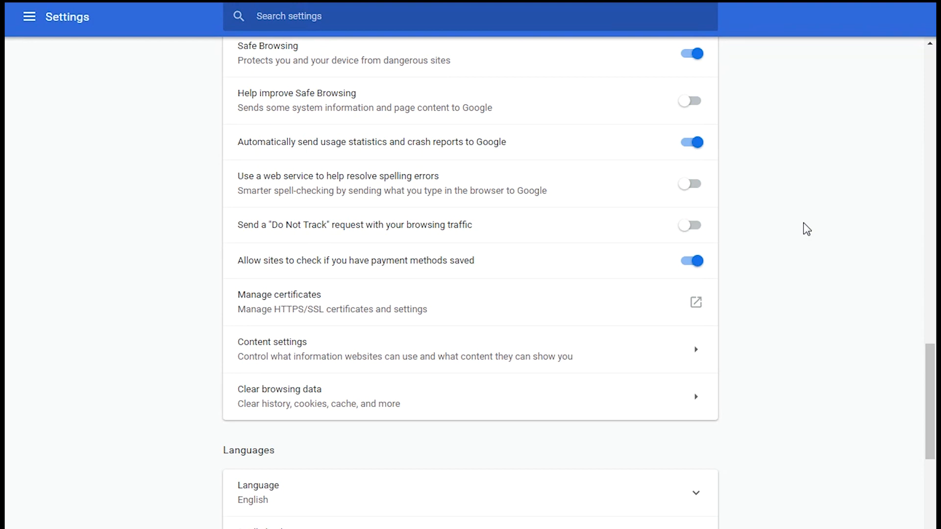
mouse_move(848, 326)
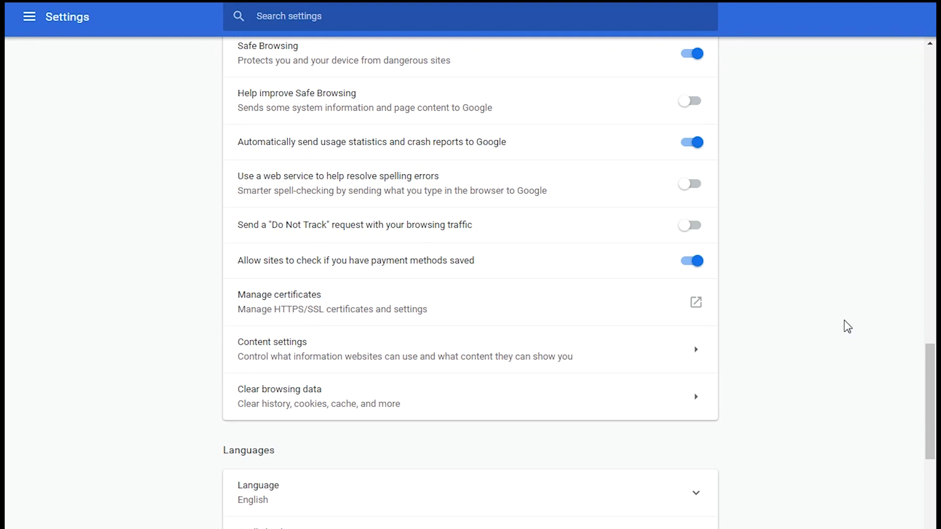